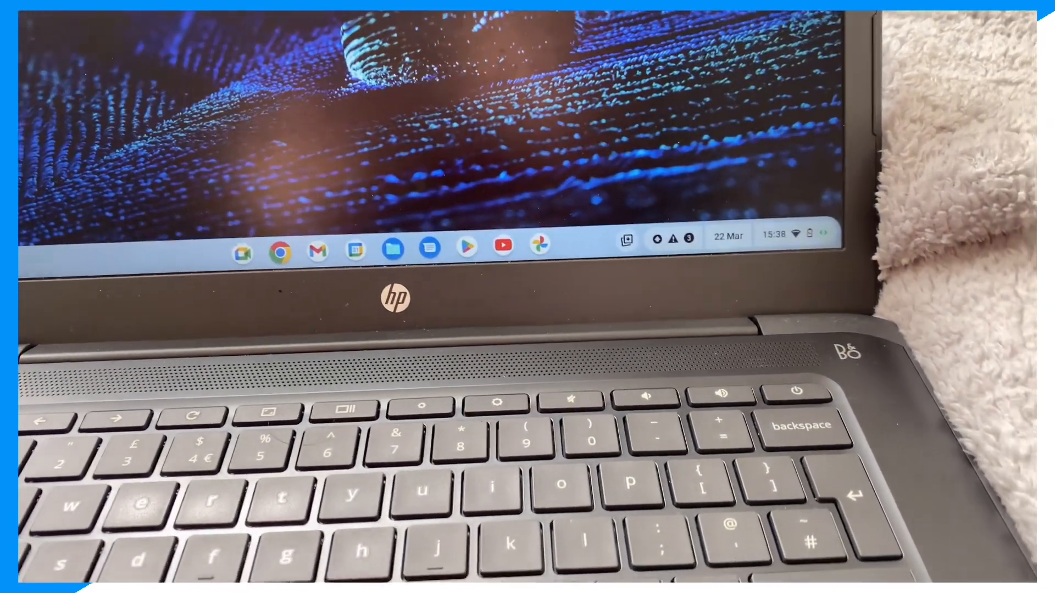
Launch Chrome and navigate to the now.gg site.
click(282, 252)
text(n)
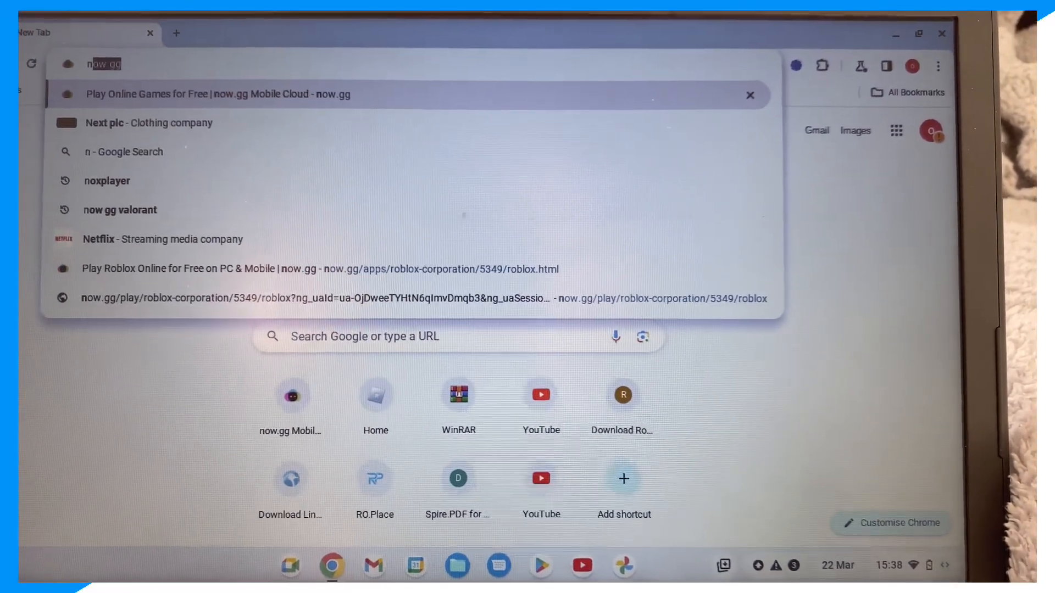
click(214, 94)
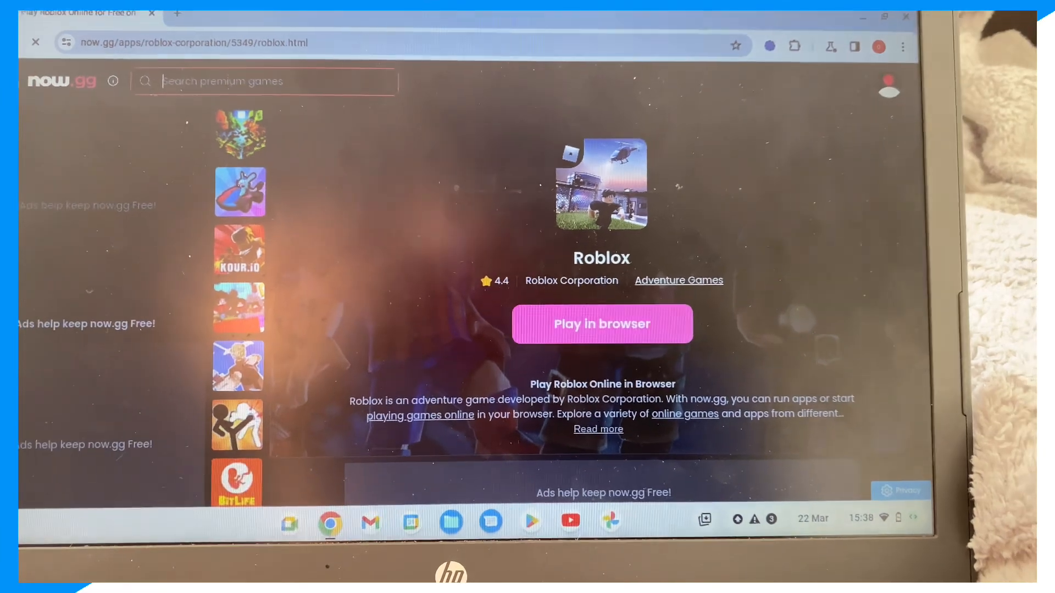
Search now.gg for 'roblox', pick the Roblox result and start it playing in the browser.
text(roblox)
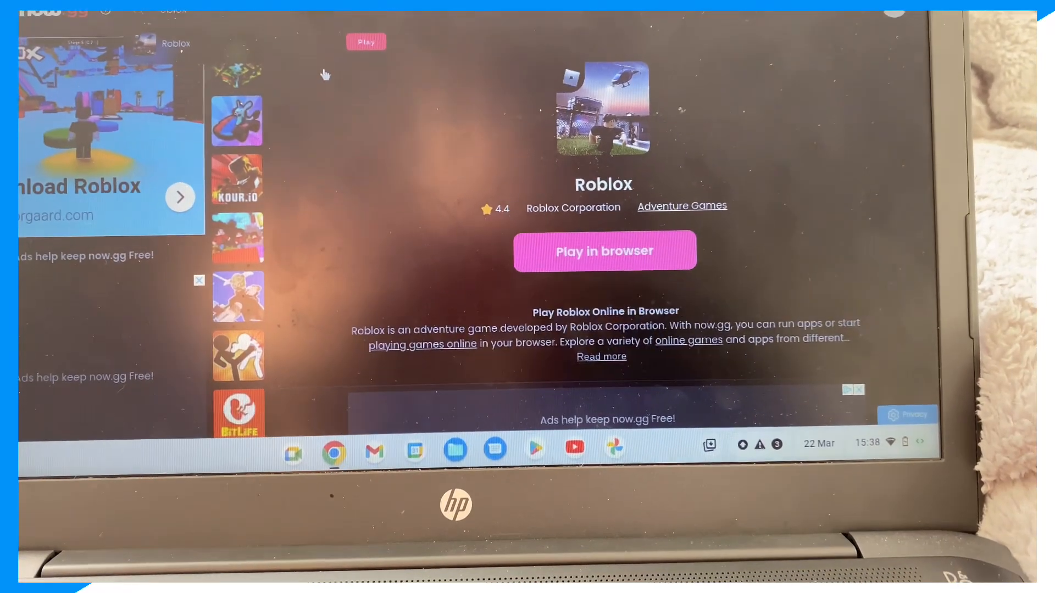
click(604, 251)
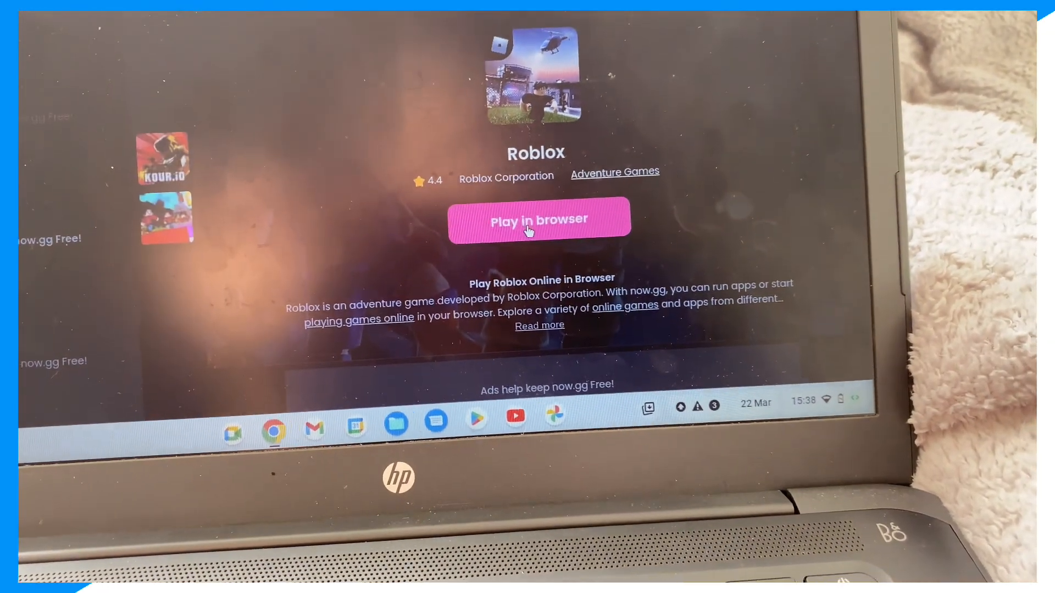
click(538, 221)
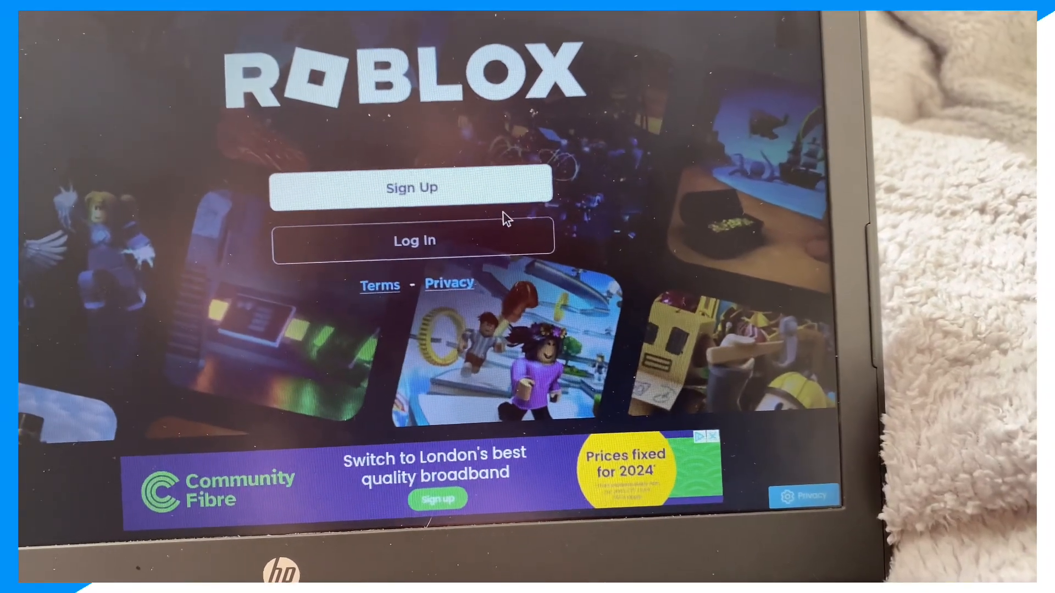
Sign up as a new player, setting the birth year to 2002 and confirming the birthday.
click(411, 187)
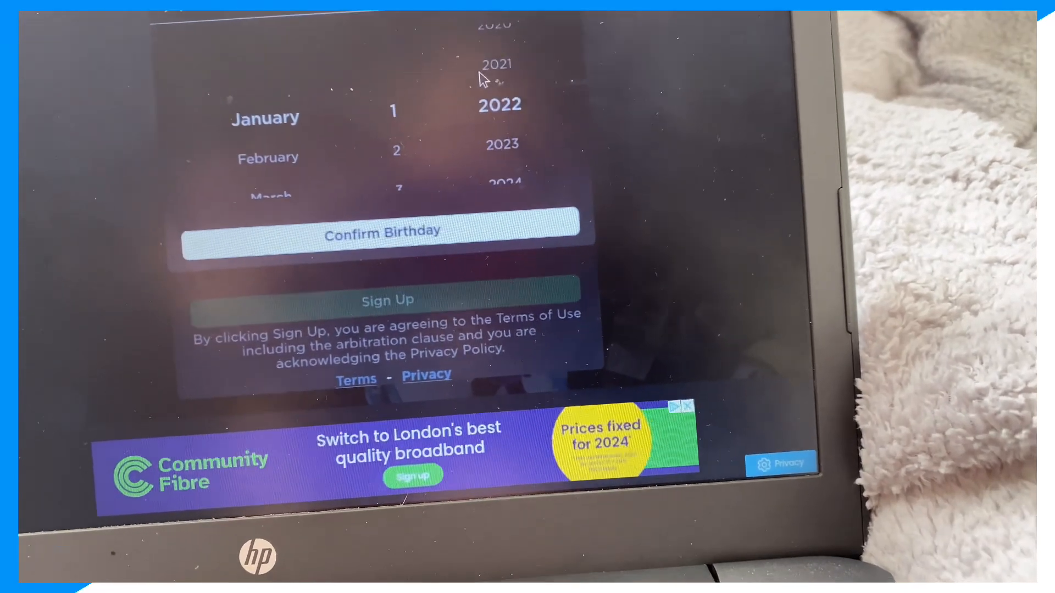
scroll(down, 3)
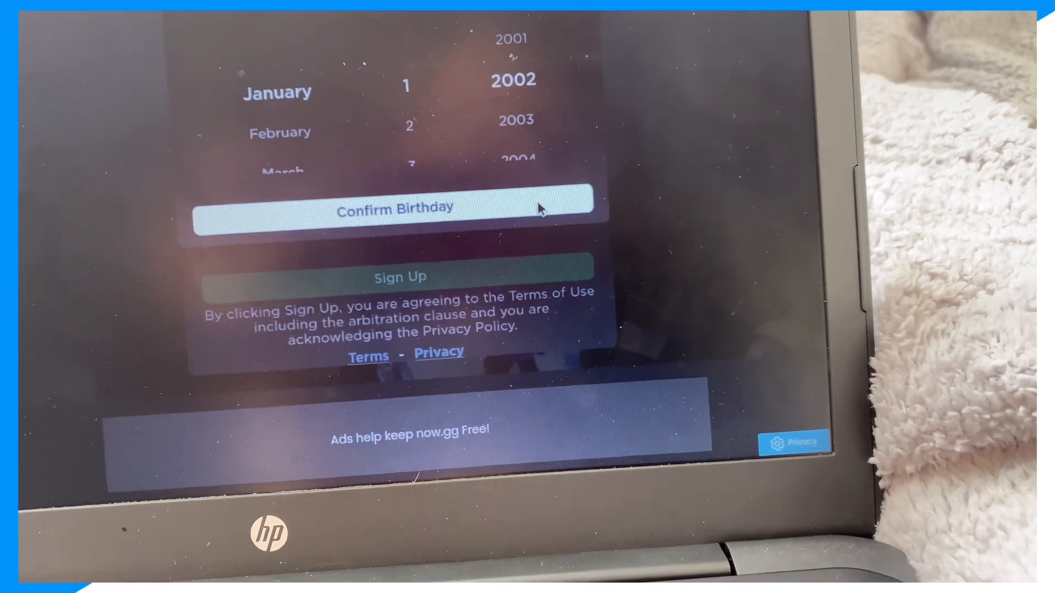
click(395, 209)
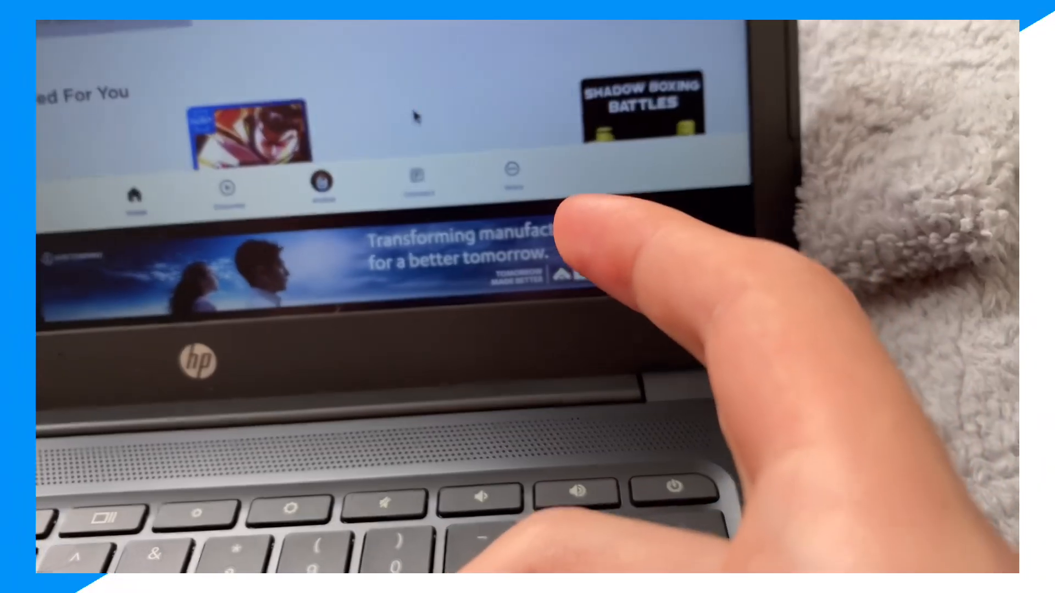
Find Natural Disaster Survival on the home page and start playing it.
scroll(down, 3)
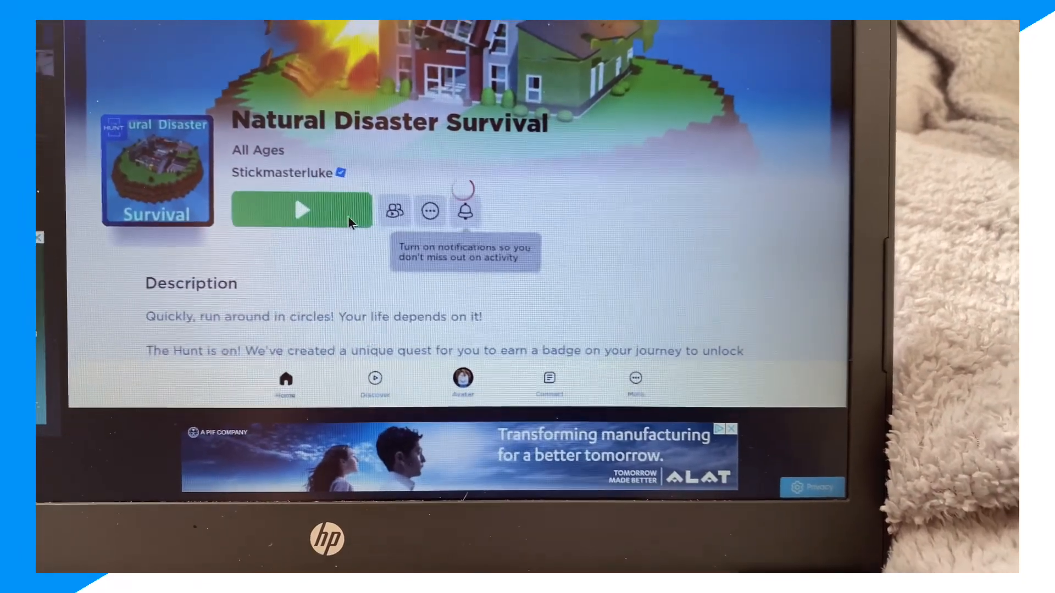
click(301, 211)
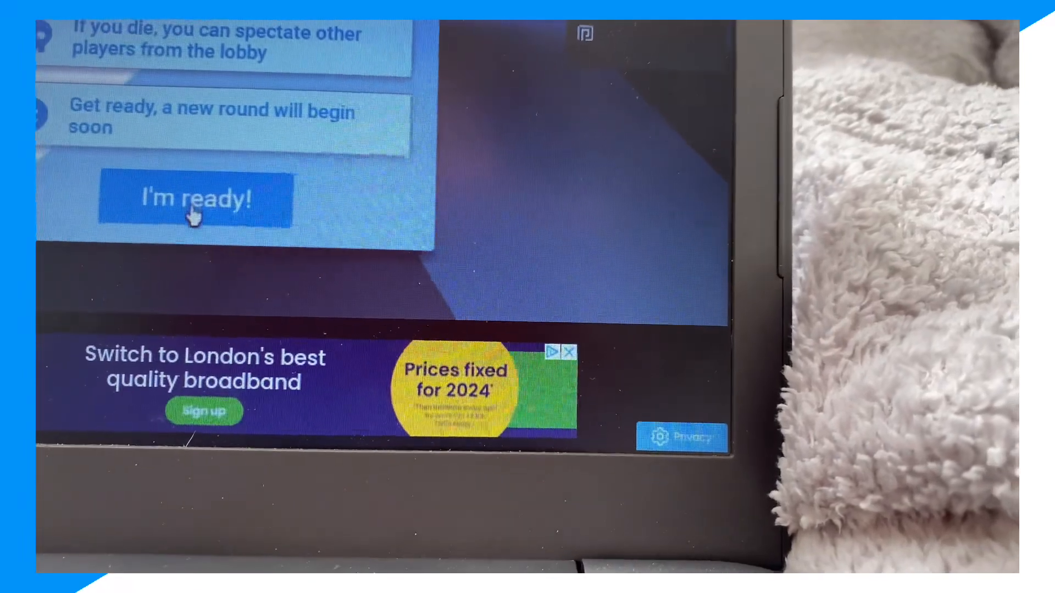
click(195, 200)
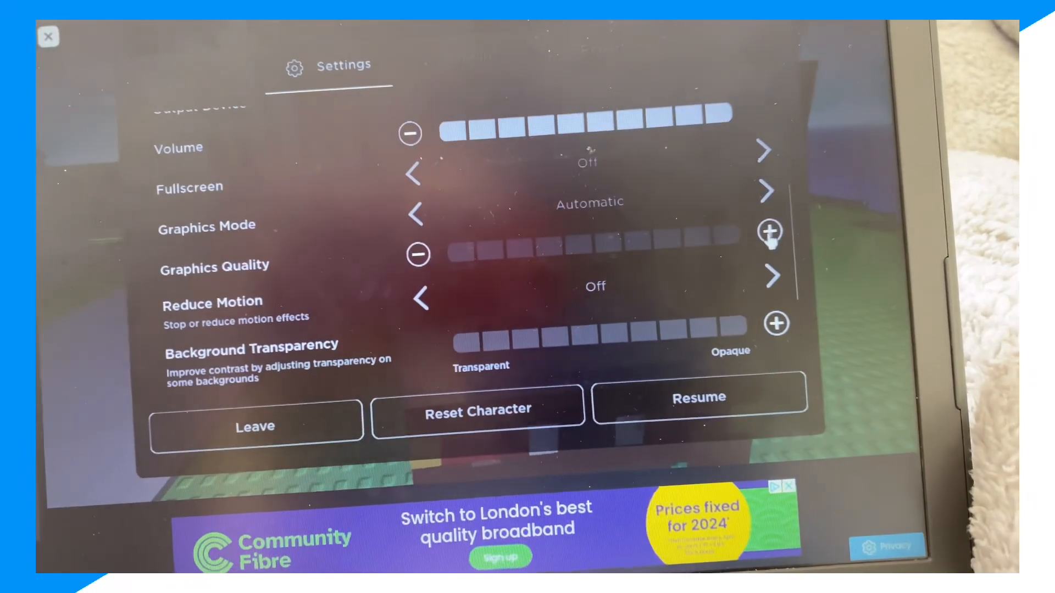
Look through the Settings panel, then resume the live round.
scroll(down, 3)
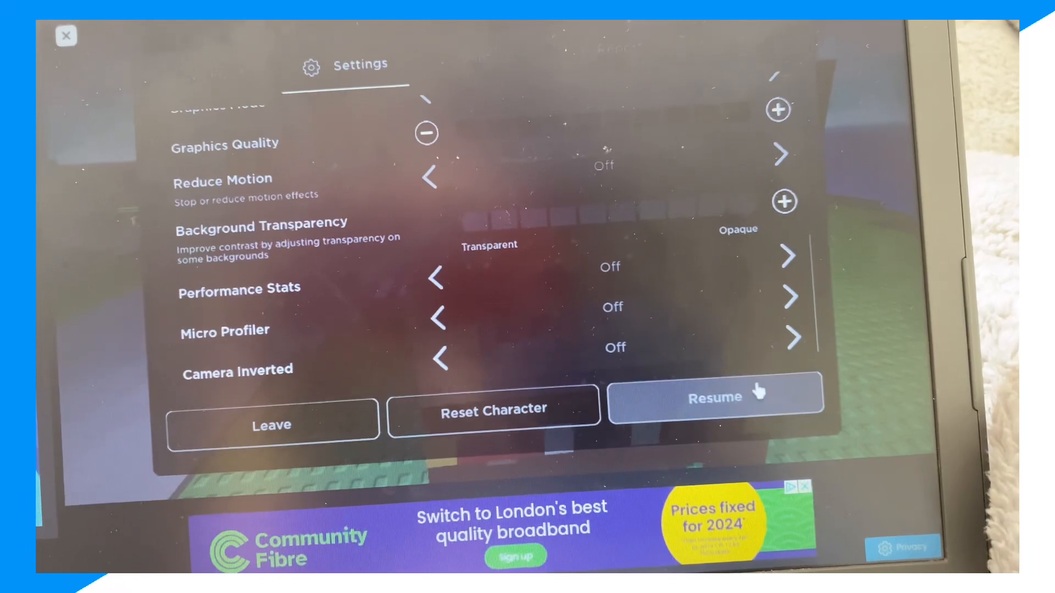
click(715, 396)
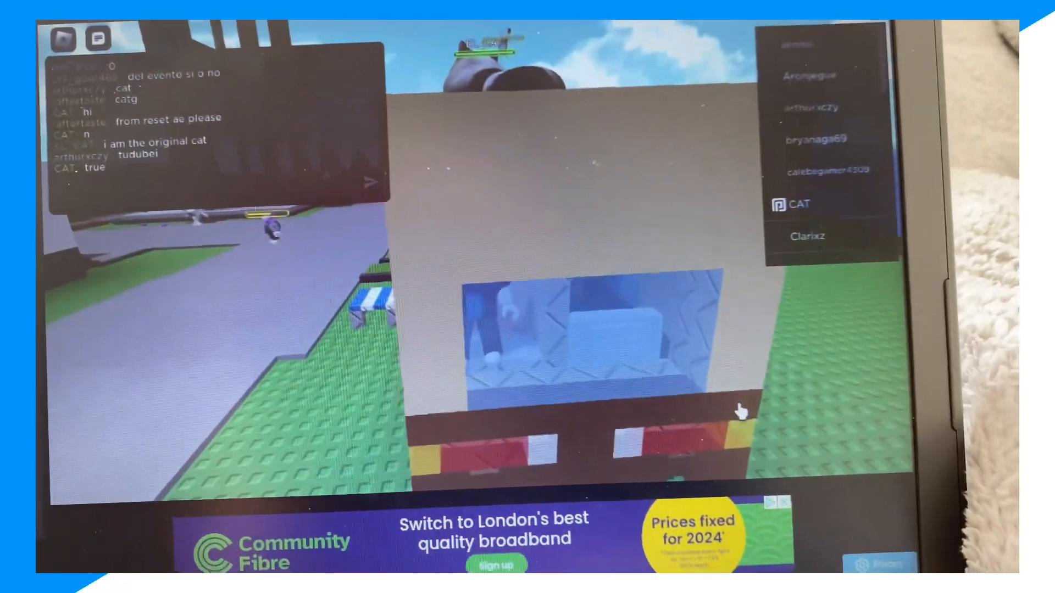